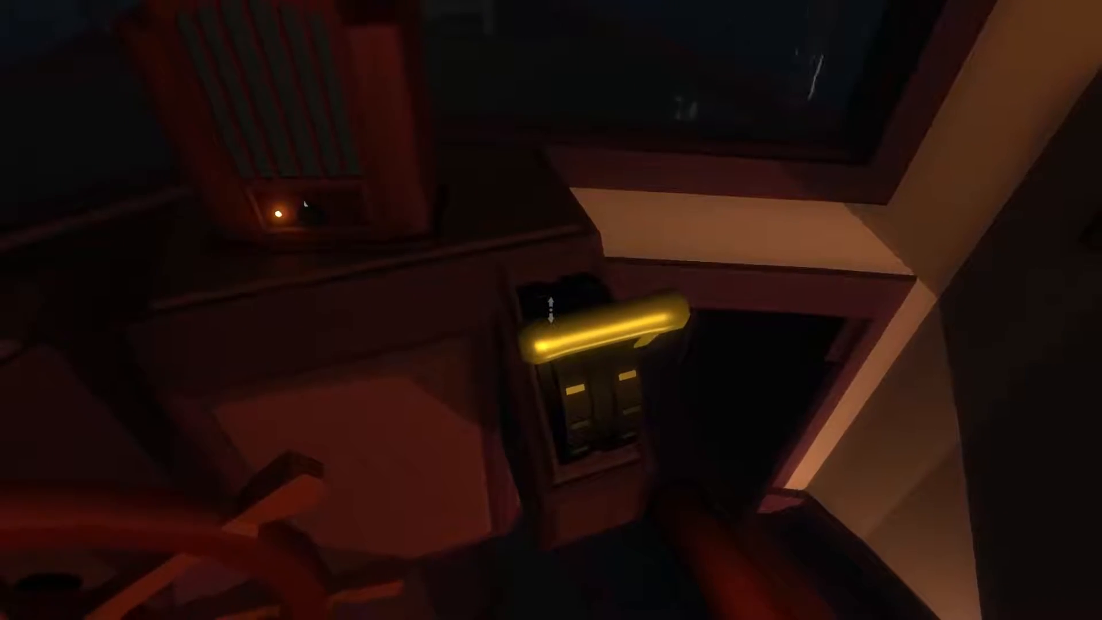
mouse_move(550, 310)
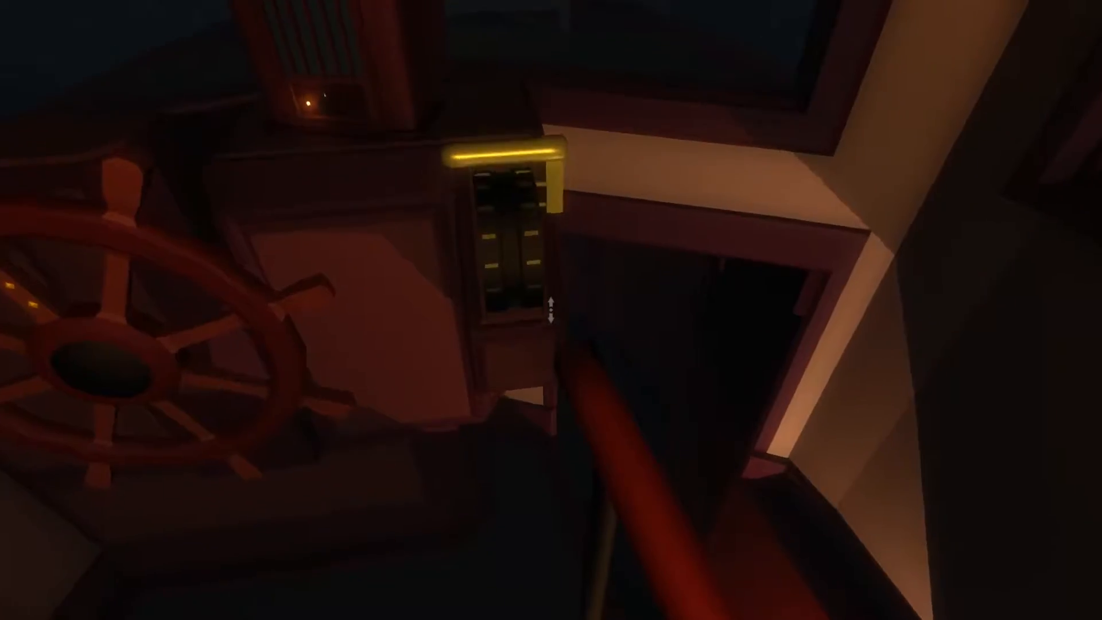
mouse_move(551, 309)
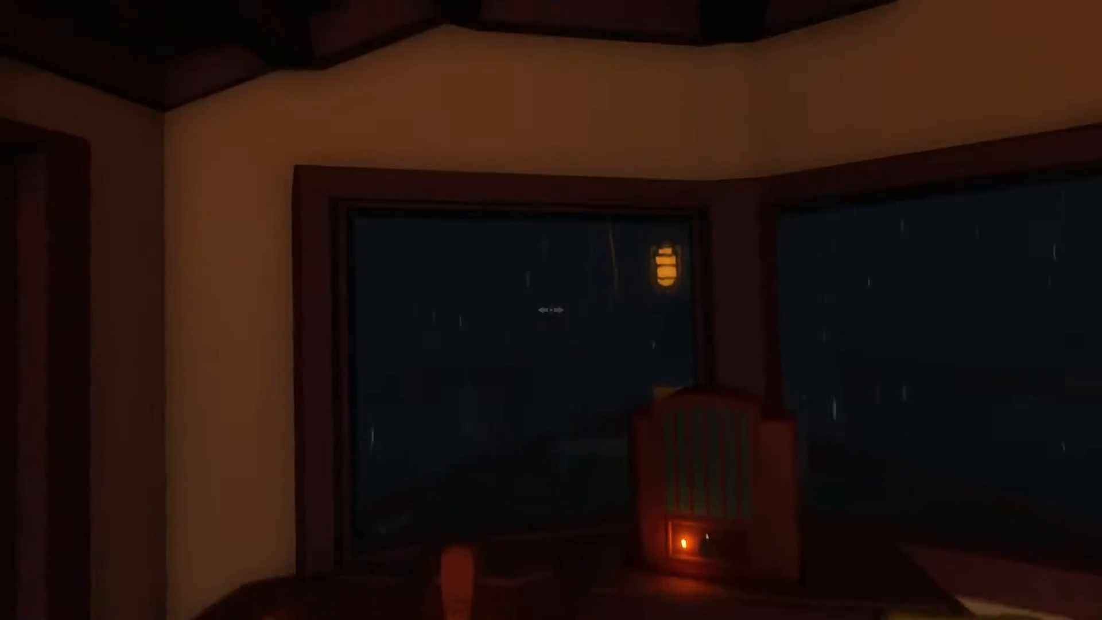
mouse_move(551, 310)
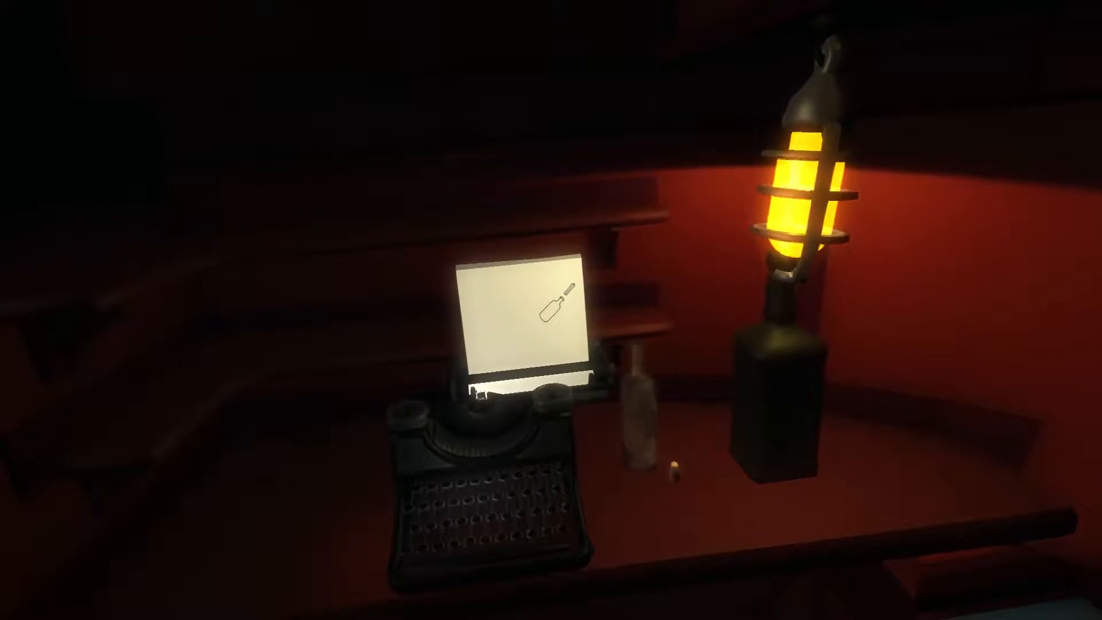
mouse_move(551, 310)
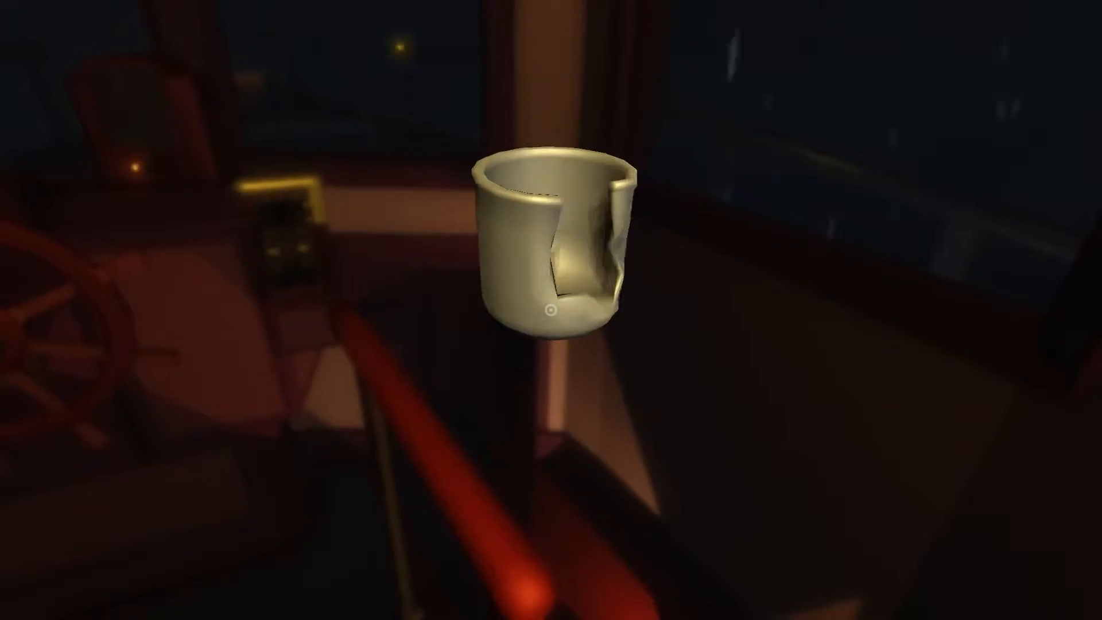
mouse_move(551, 310)
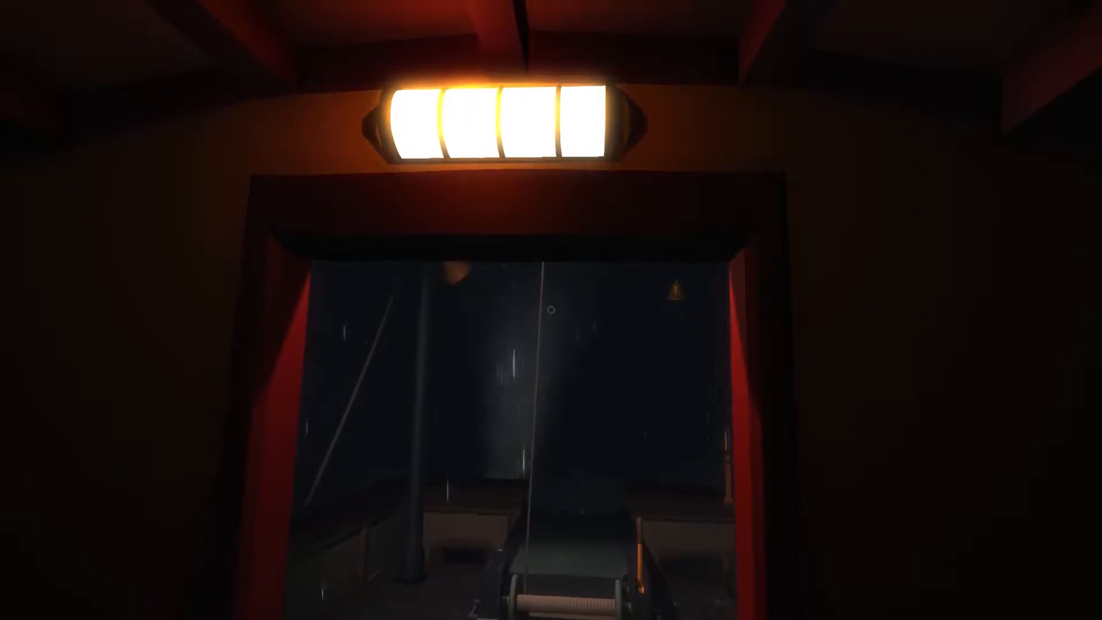
mouse_move(551, 310)
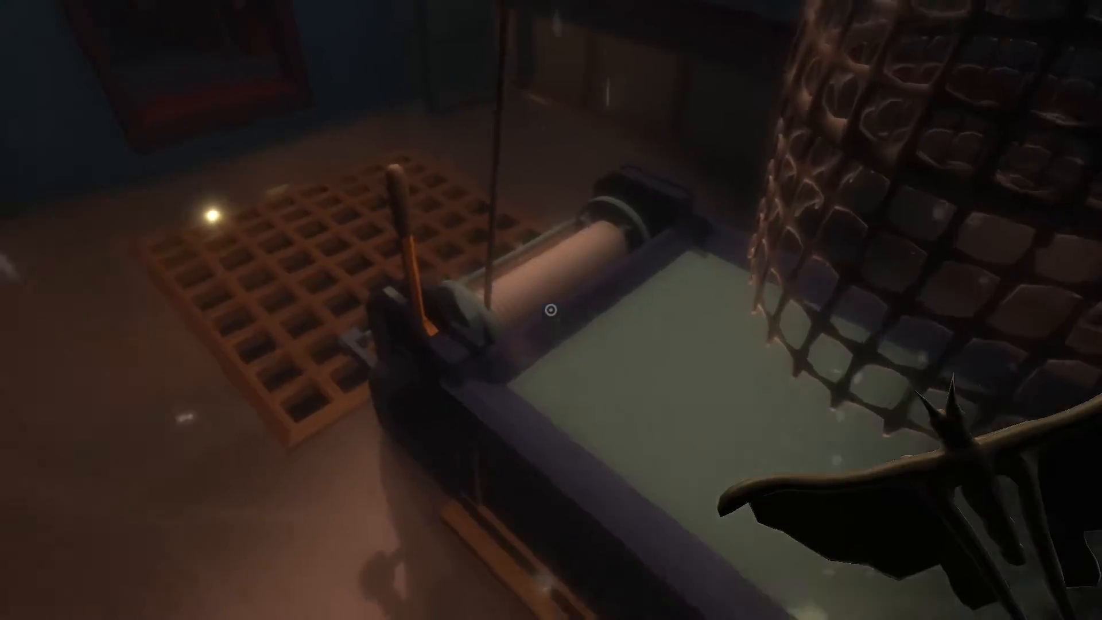
mouse_move(550, 309)
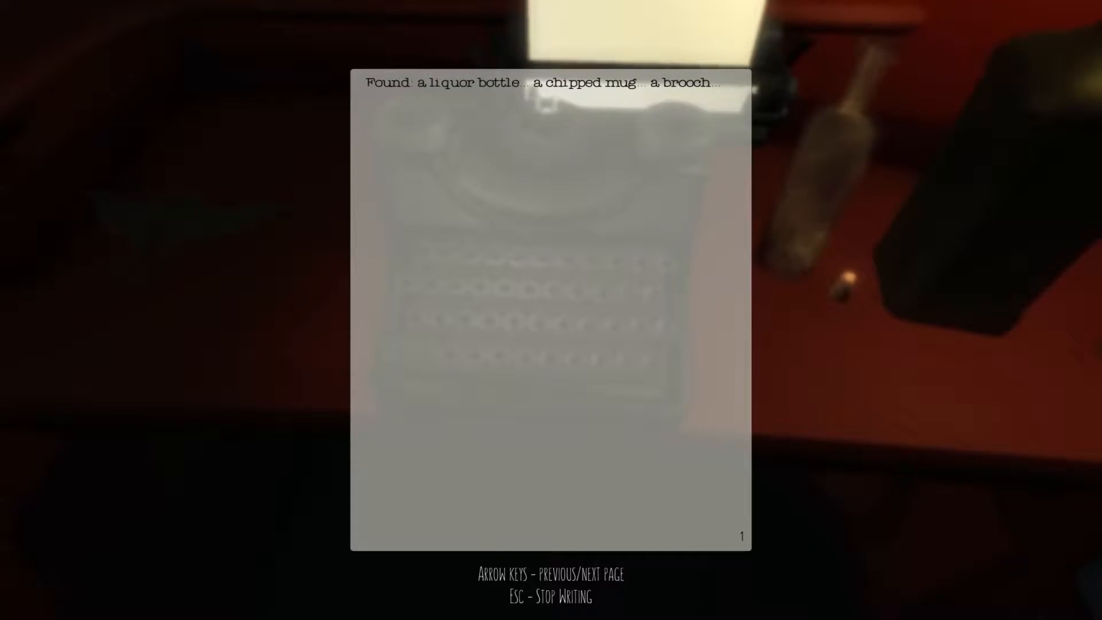
text(xxxx)
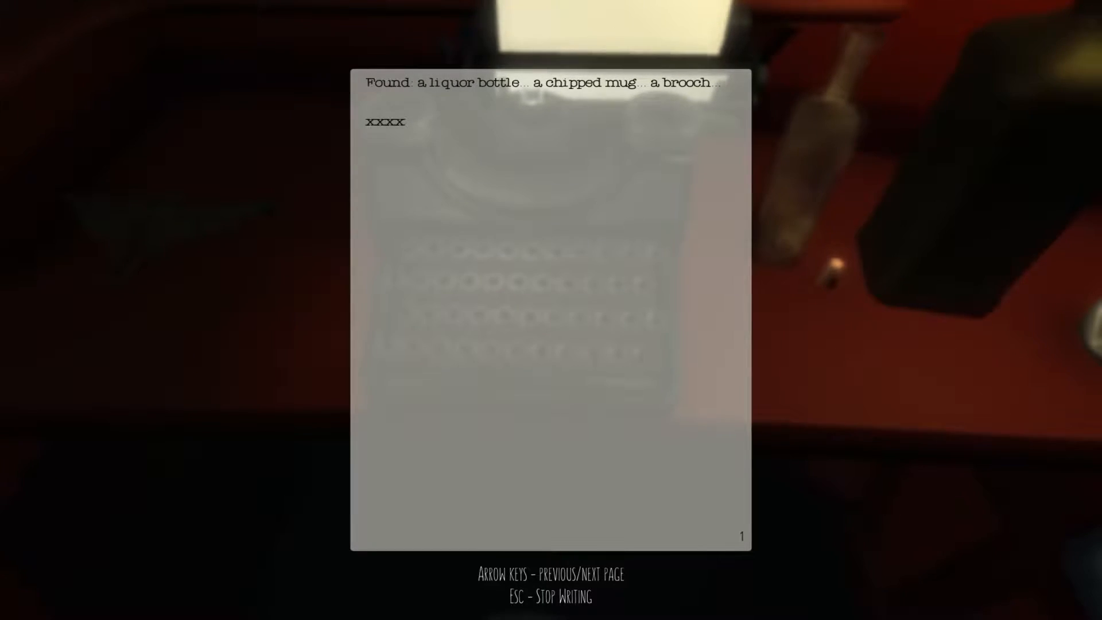
text(Radio o)
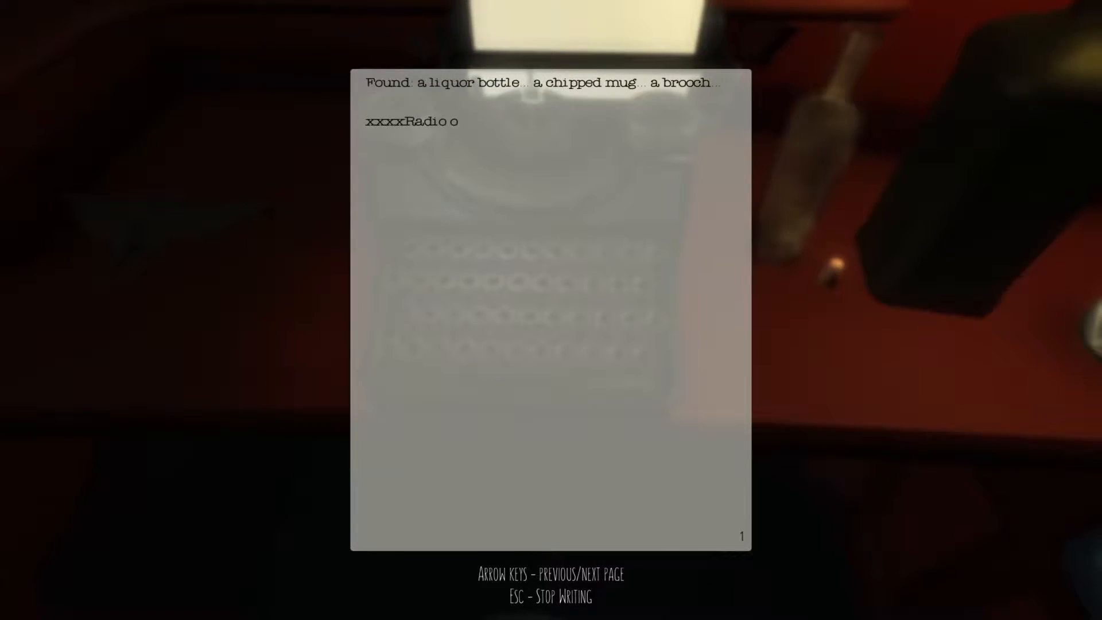
text(ut)
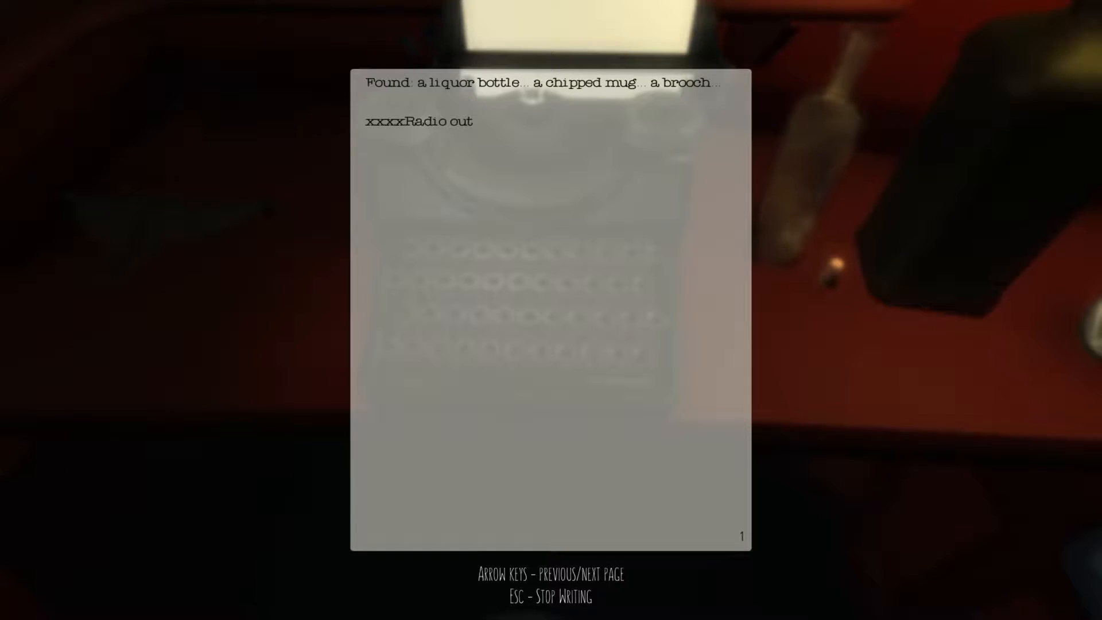
text(C)
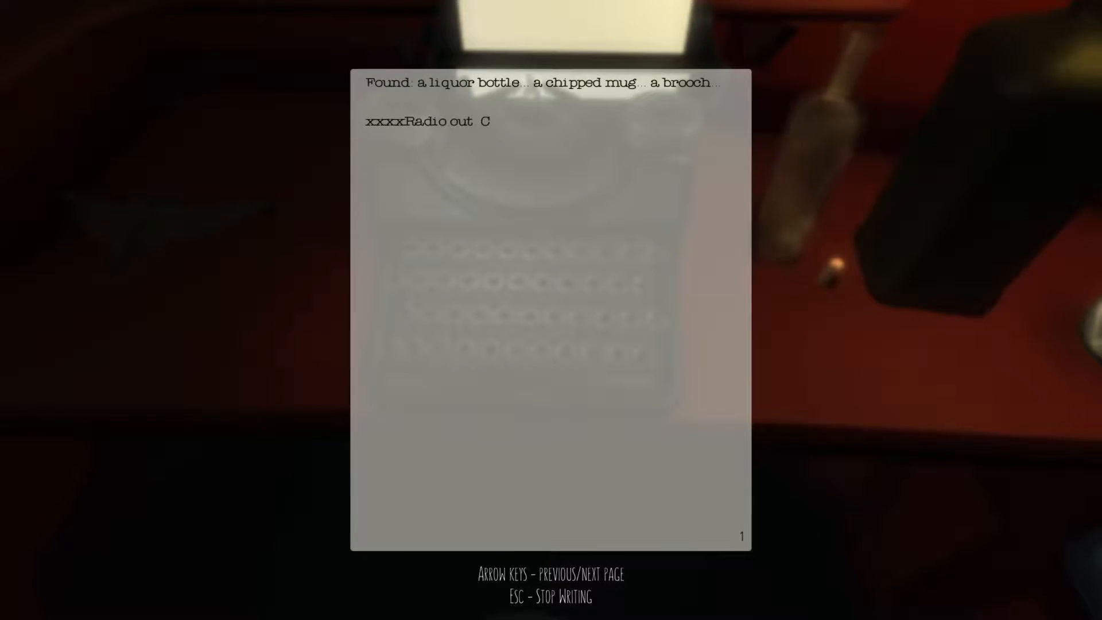
text(anniot)
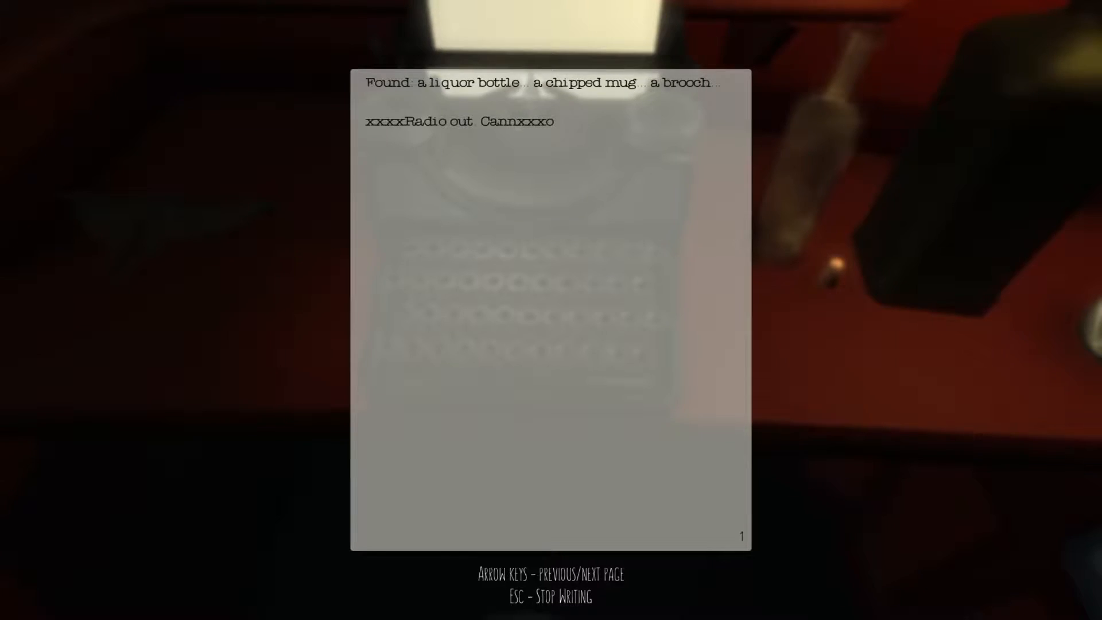
text(t)
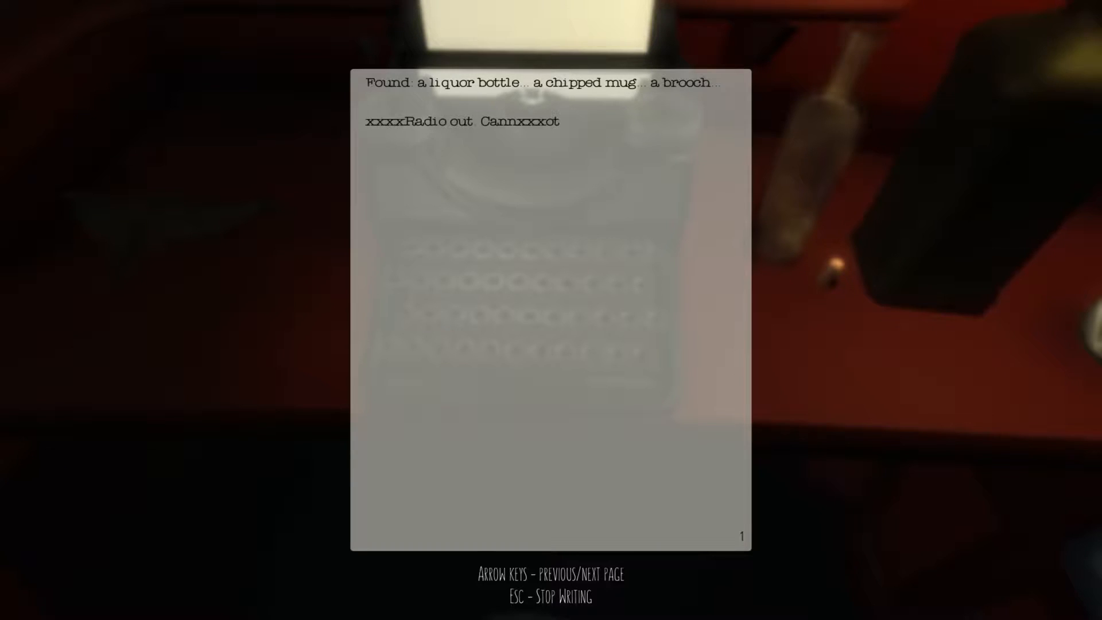
text(trawl)
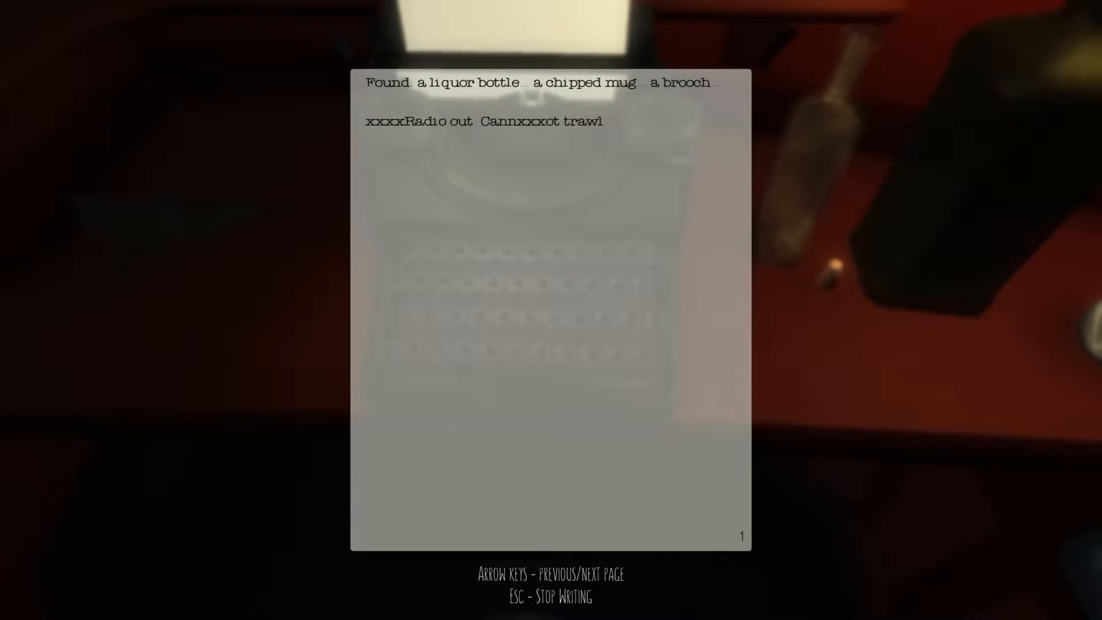
text(further. See yo-)
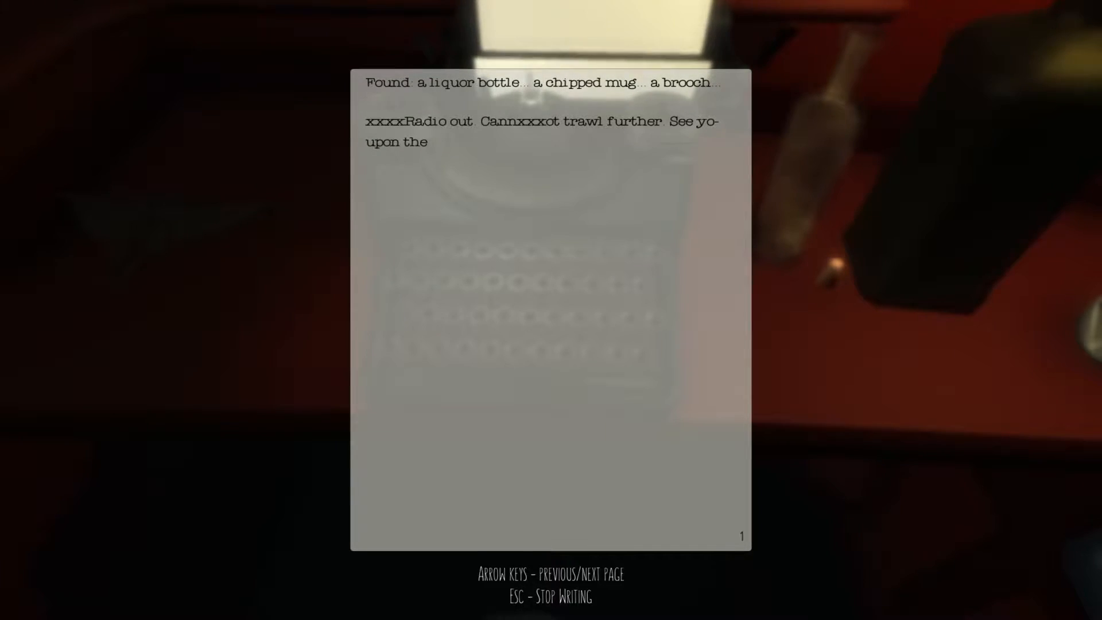
text(morrow.)
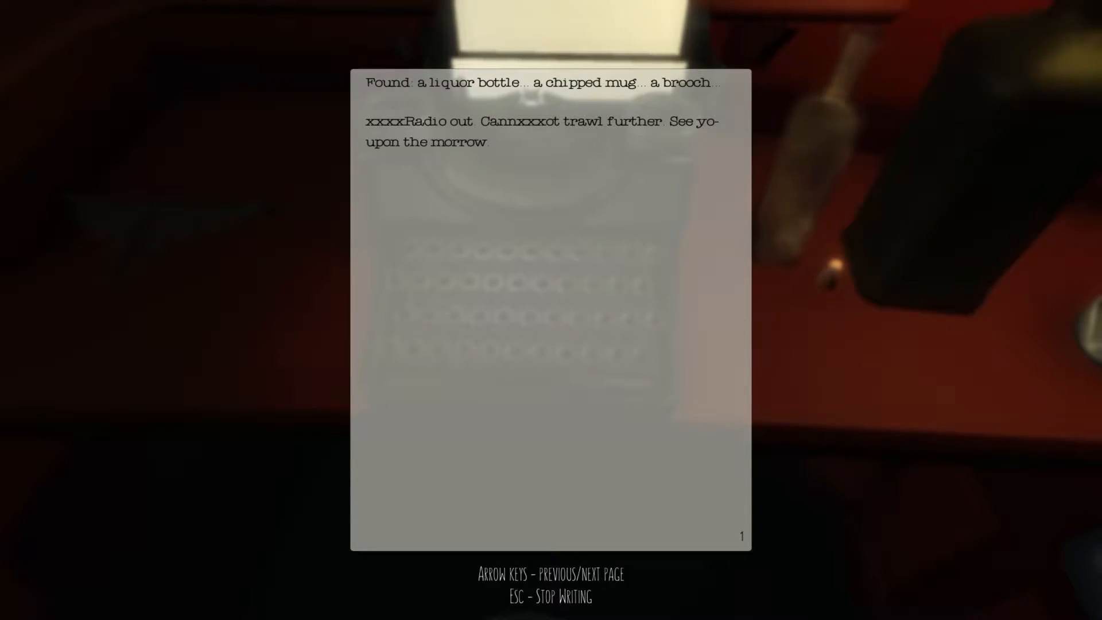
text(Fare well.)
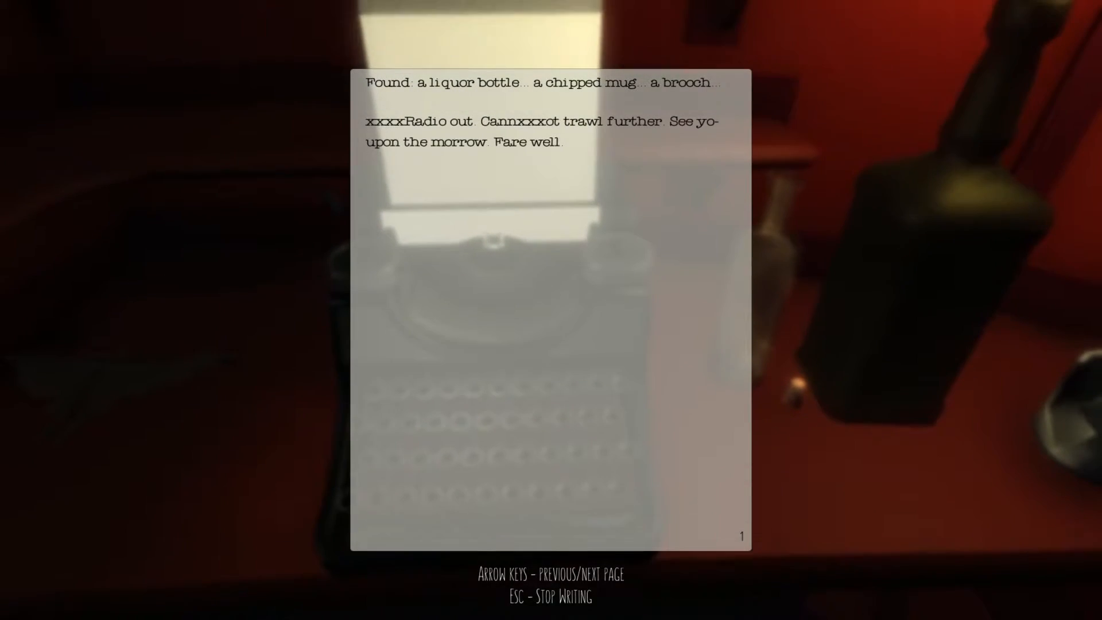
key(Escape)
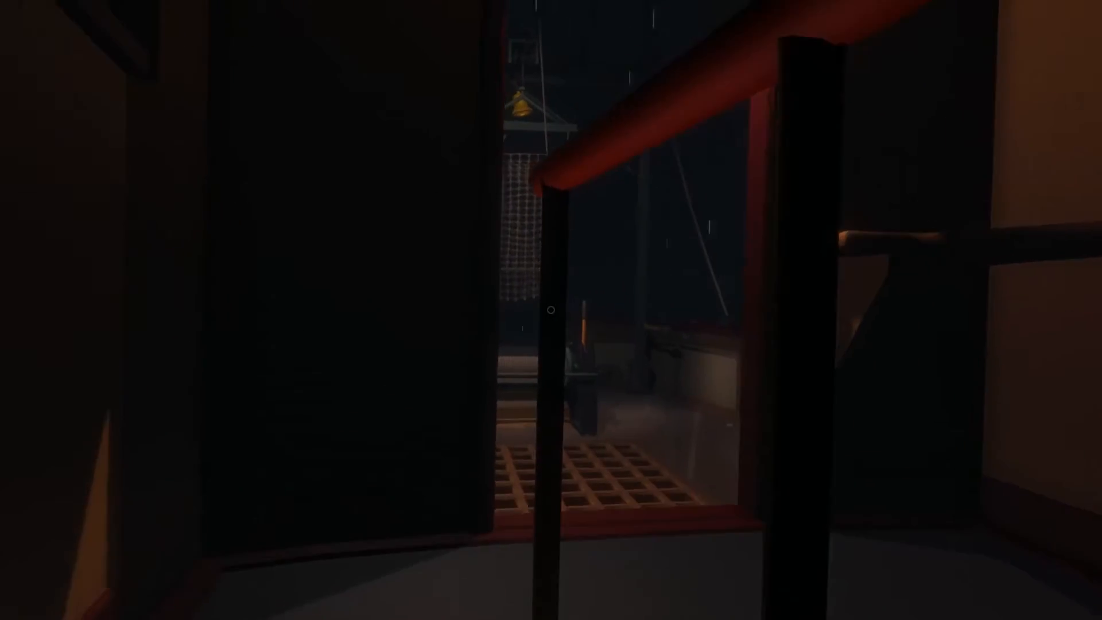
mouse_move(550, 310)
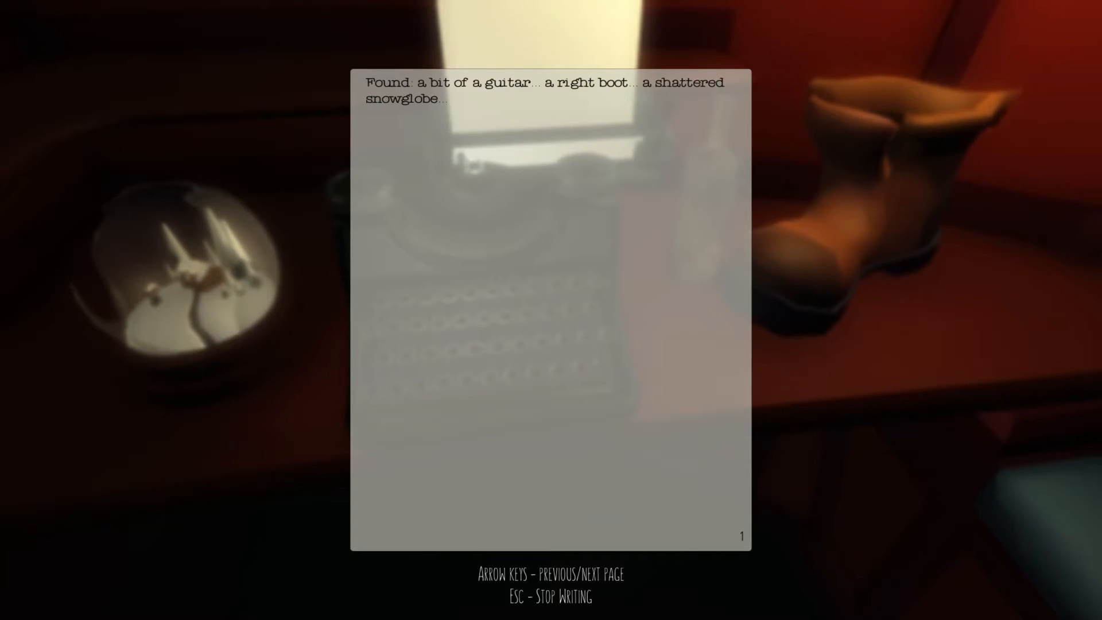
text(This will be mt)
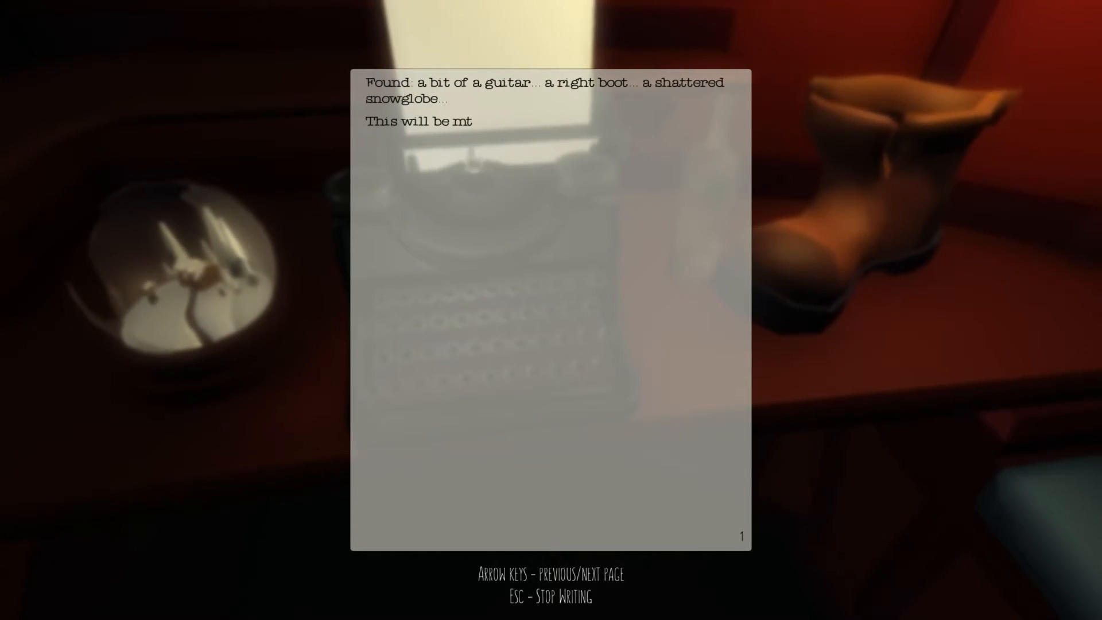
text(xl)
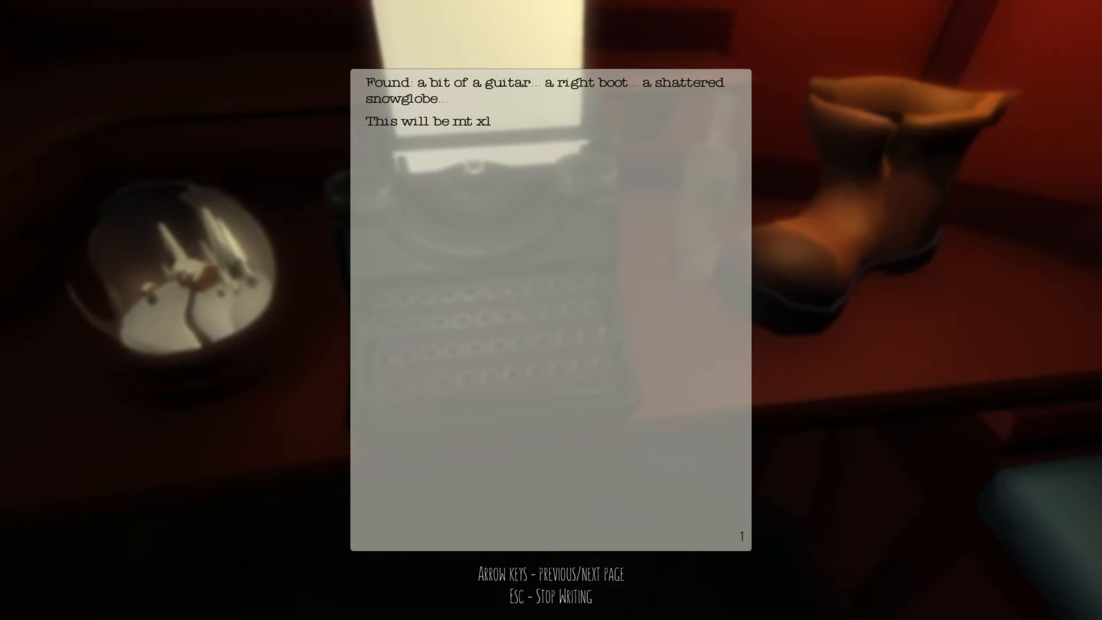
text(ast)
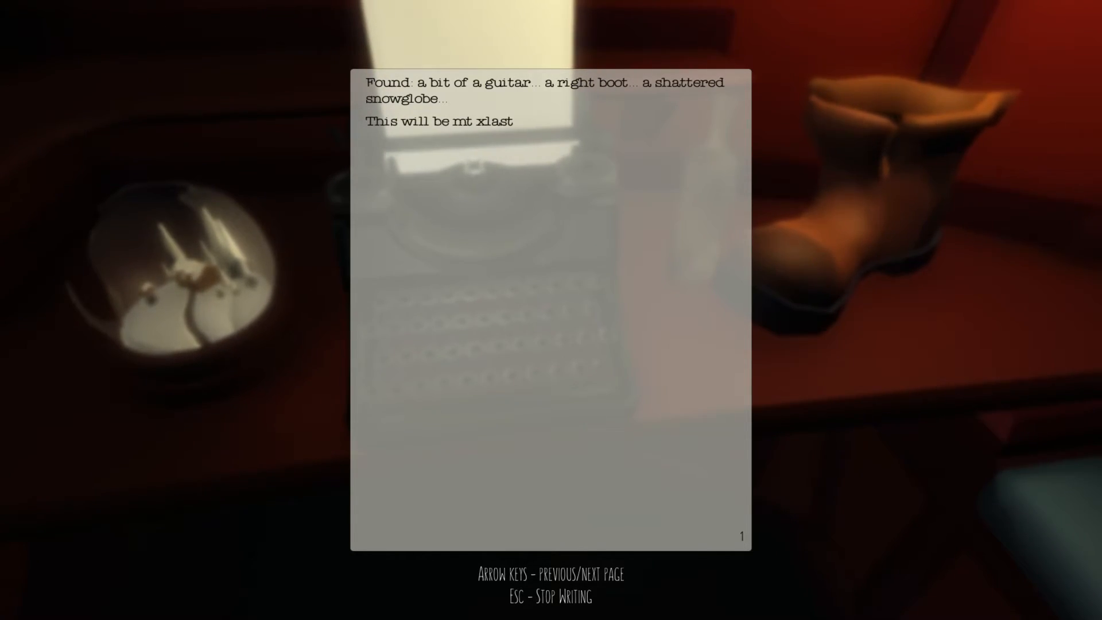
text(xxxxxxx)
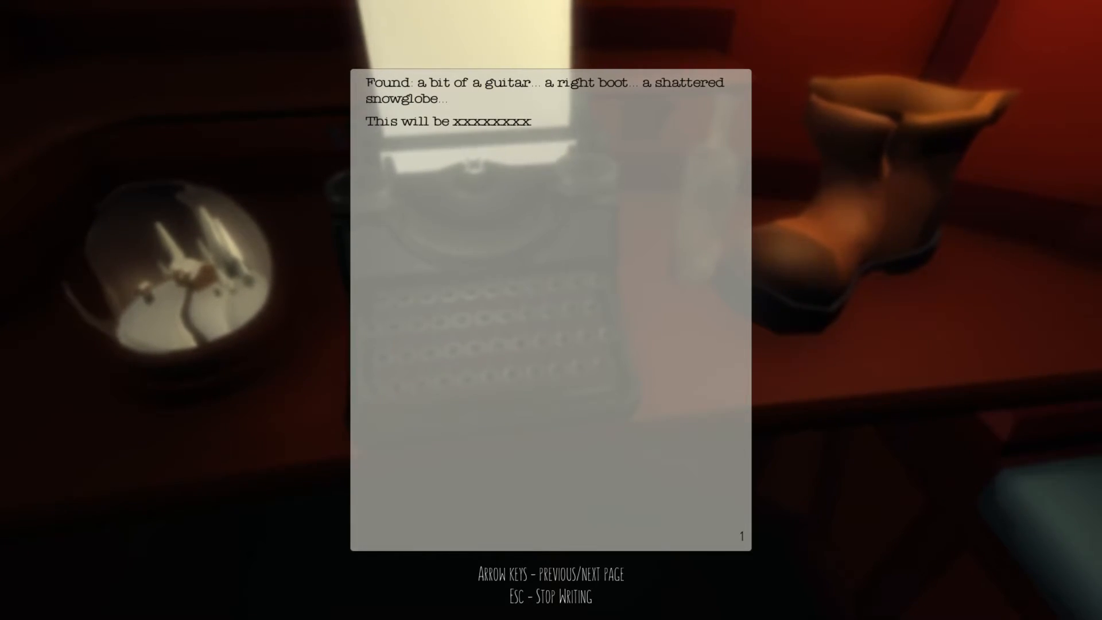
text(my last communi)
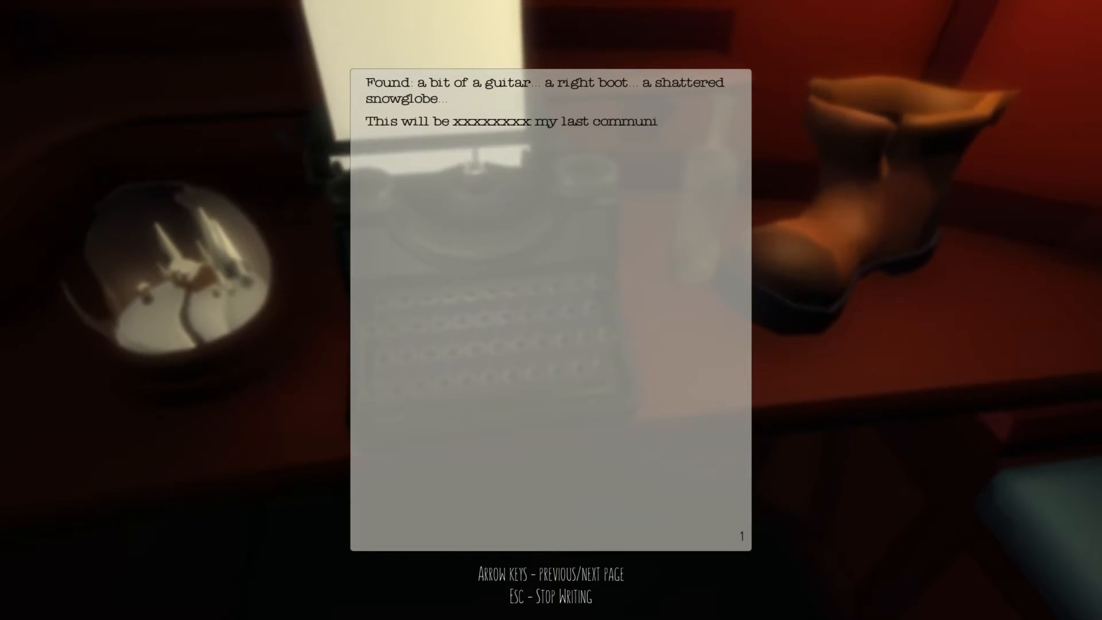
text(que.)
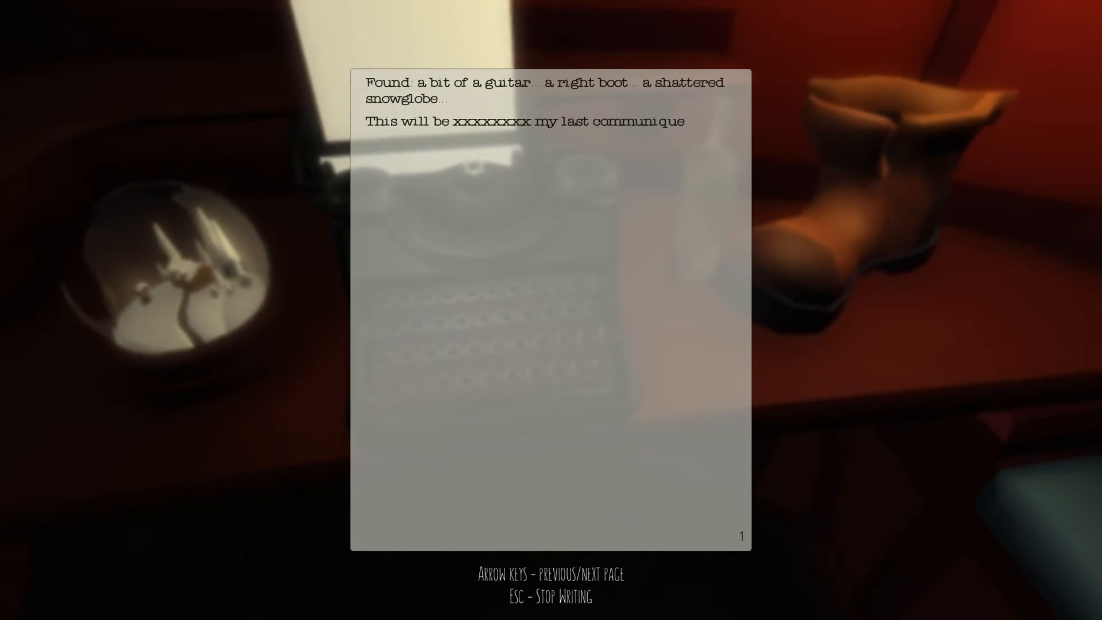
text(I have taken the boat)
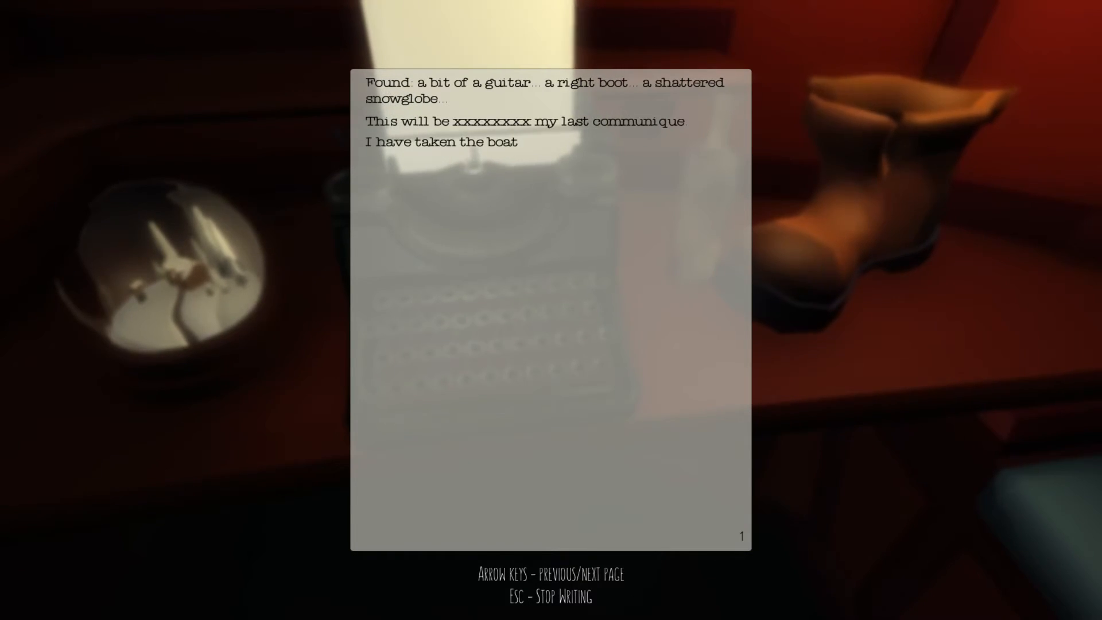
text(and sa)
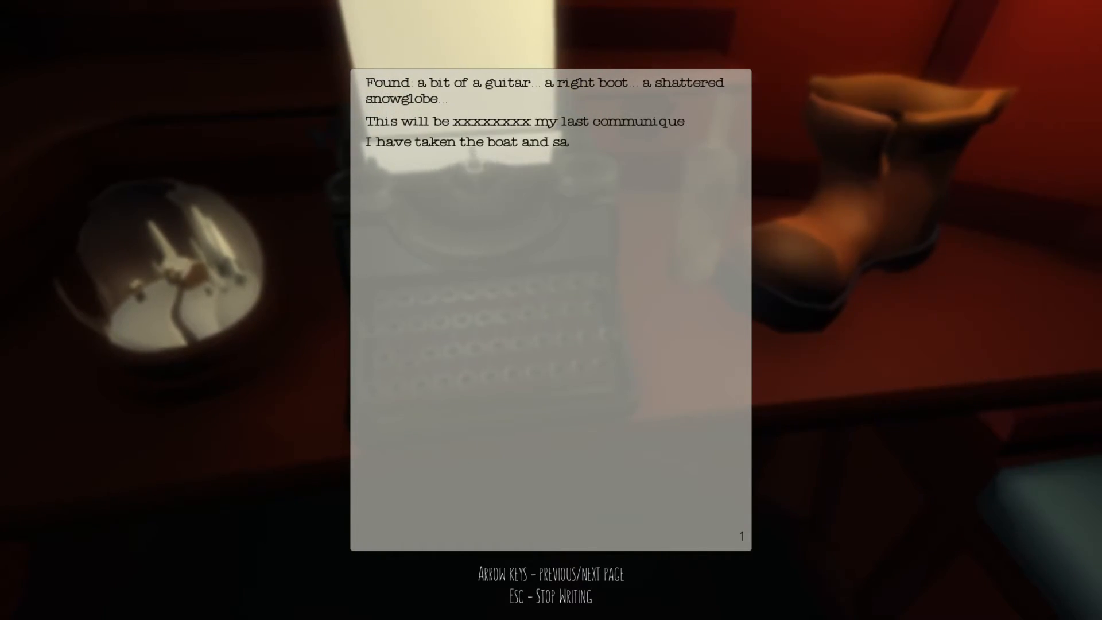
text(iled to the Baha-)
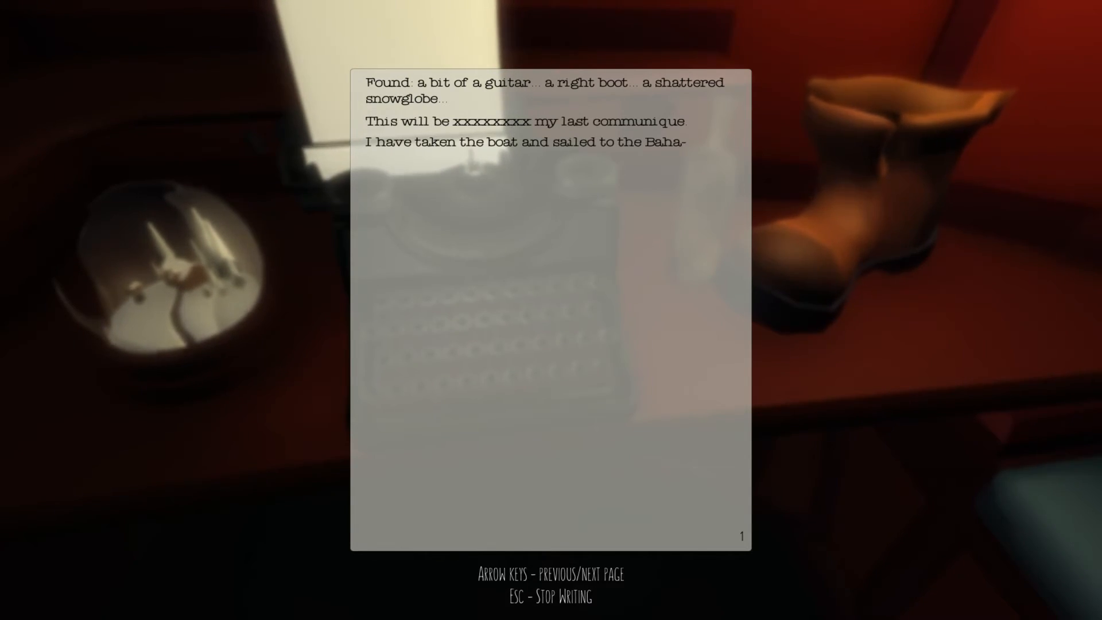
text(mas. Do not look for me.)
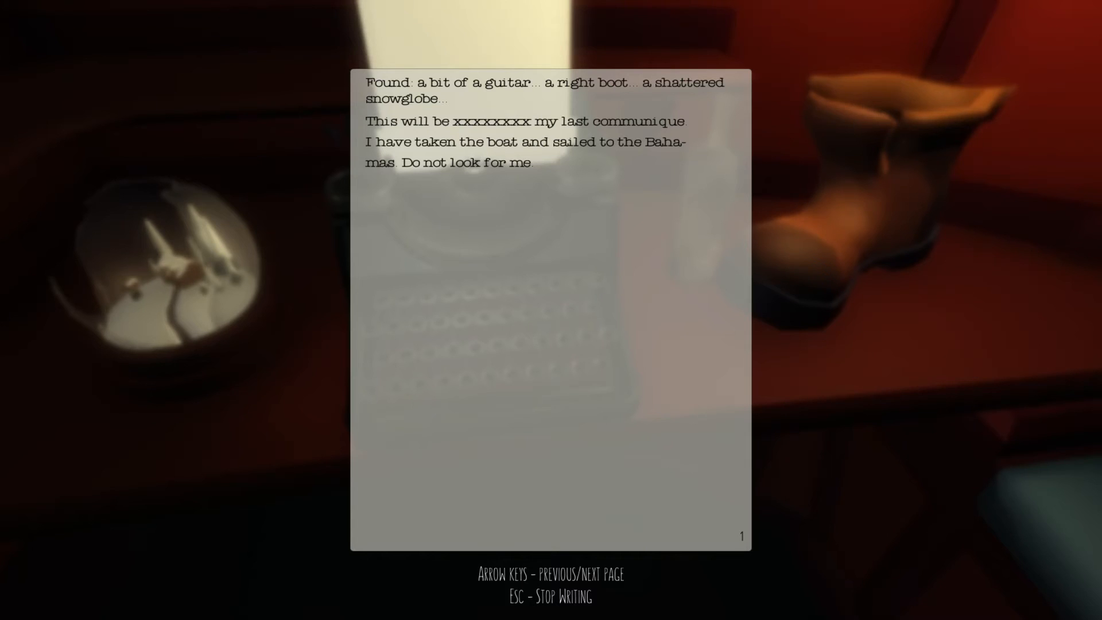
key(Escape)
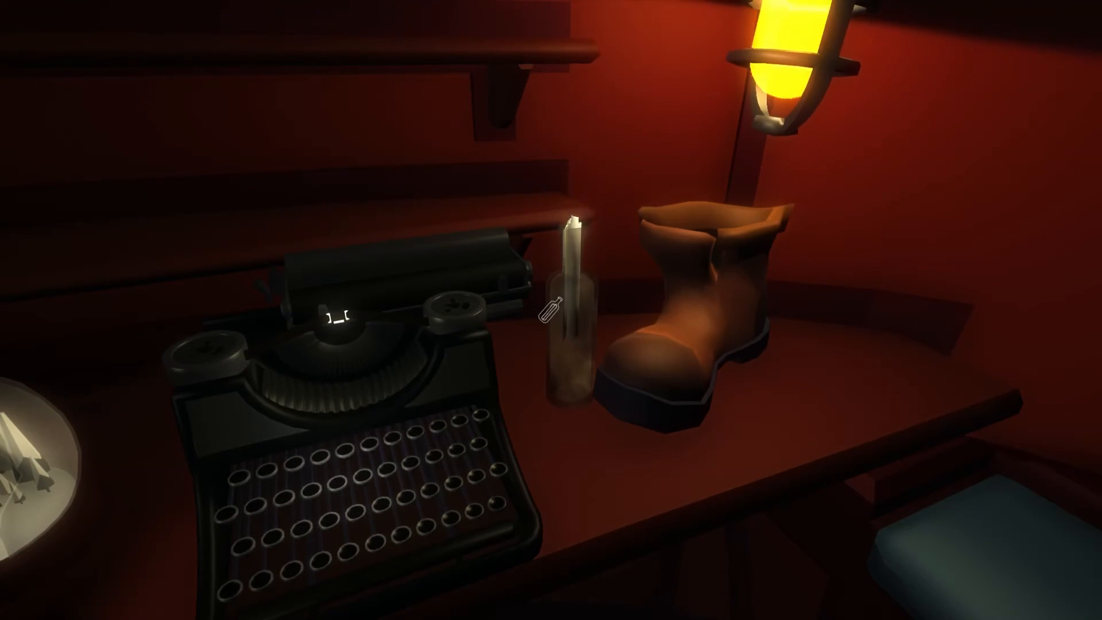